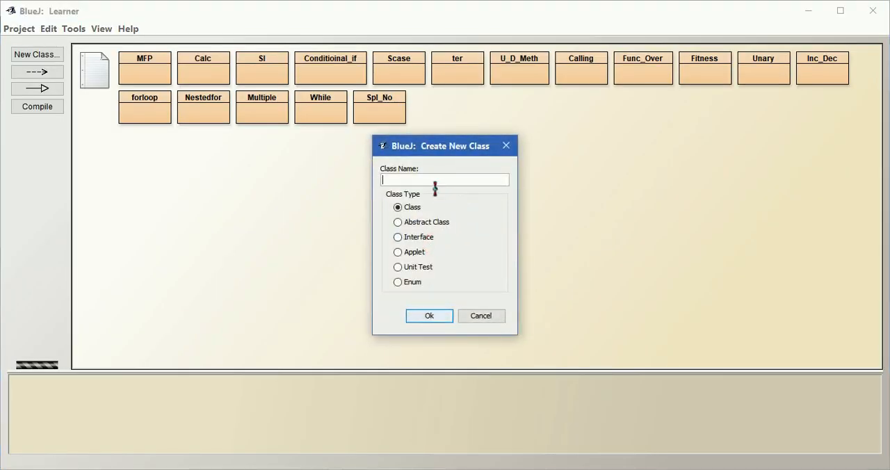
Create the Do_While class in the Learner project and open its source editor
text(Do_)
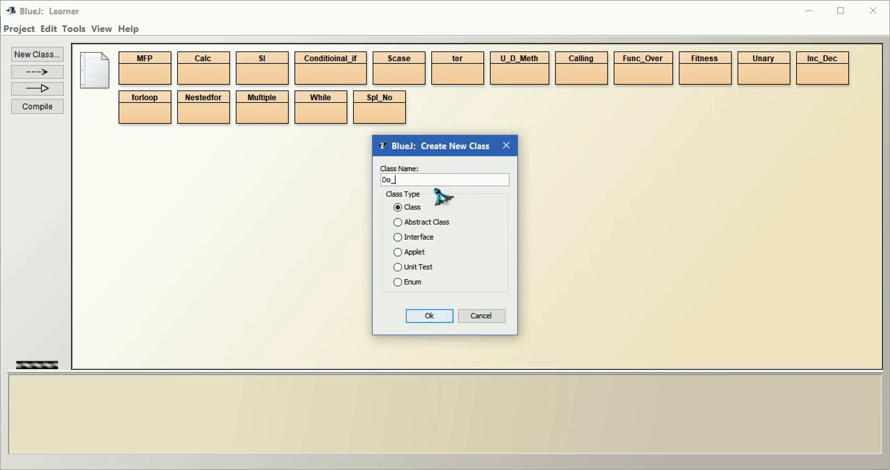
click(429, 316)
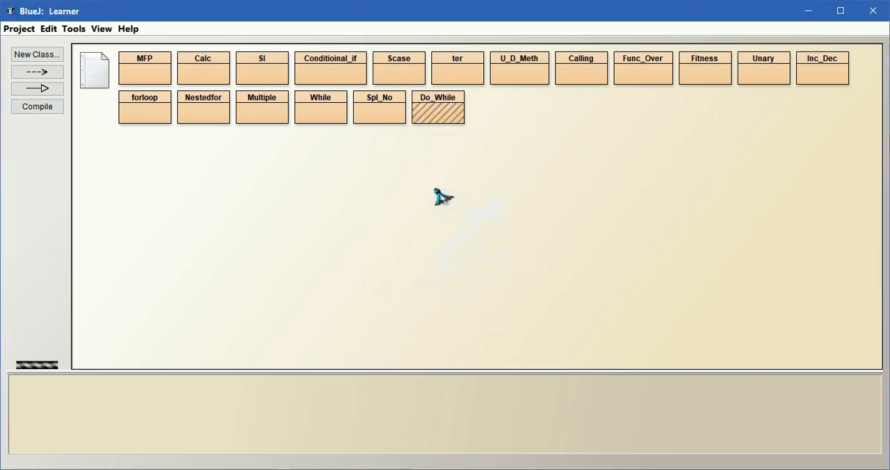
double_click(436, 109)
text(class)
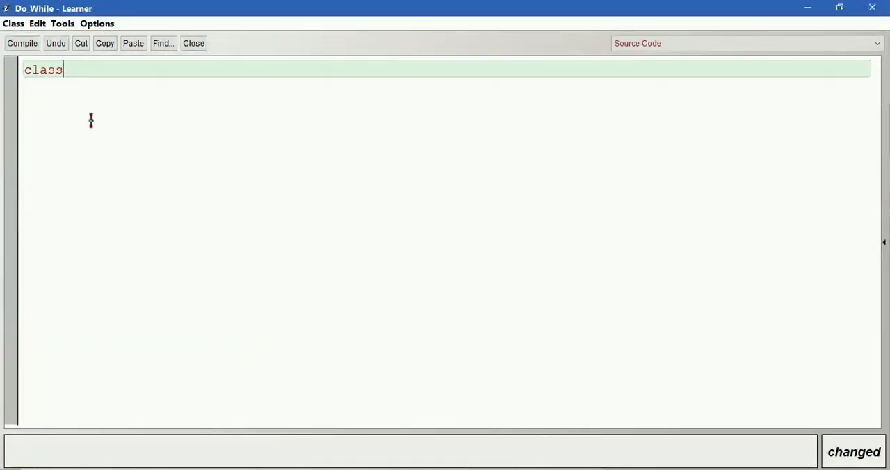
Write the Do_While class header with a public static void main() method
text(Do)
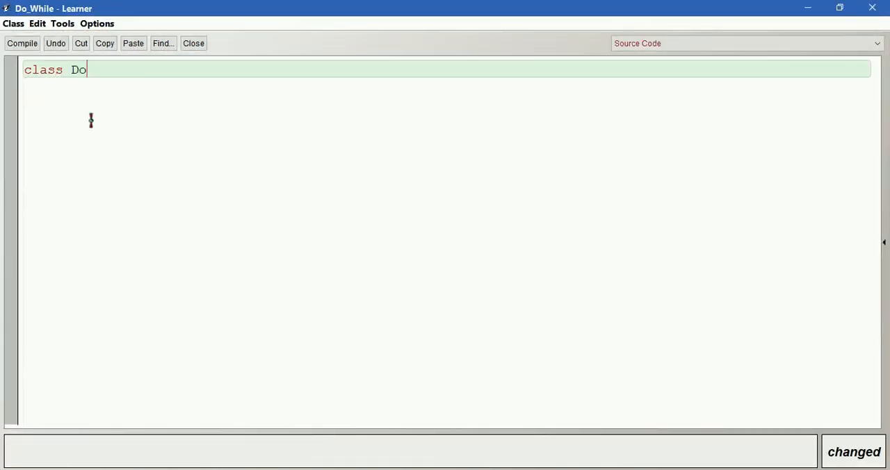
text(_While)
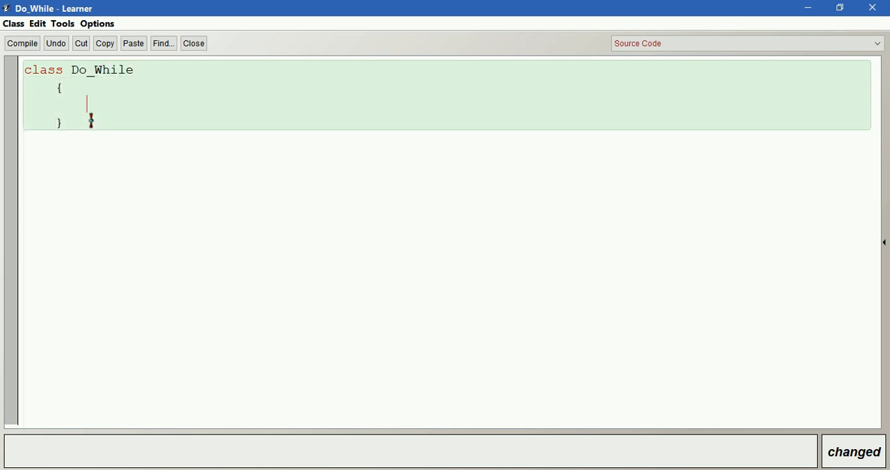
text(public s)
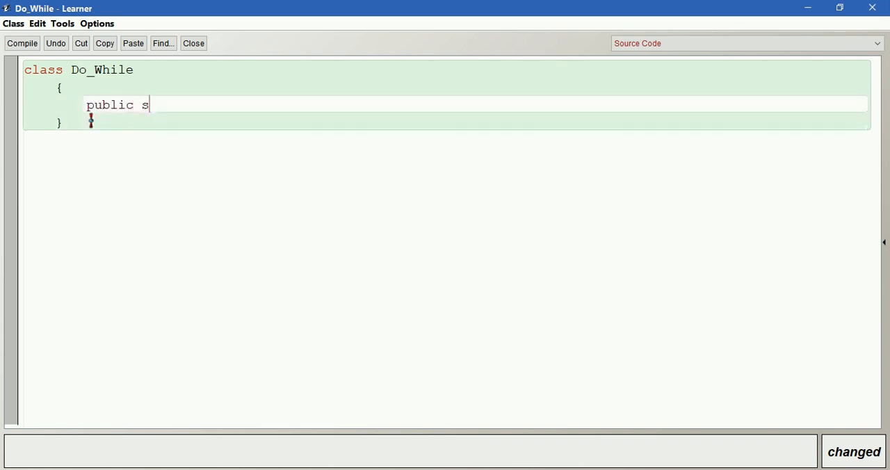
text(tatic void)
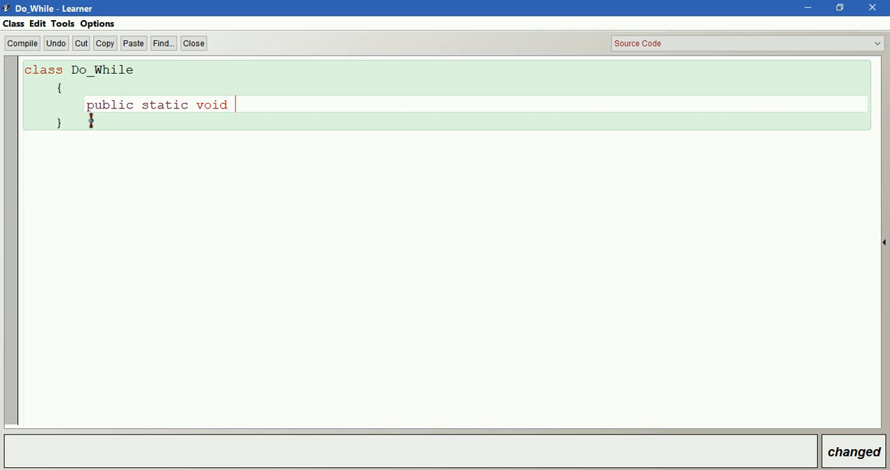
text(main())
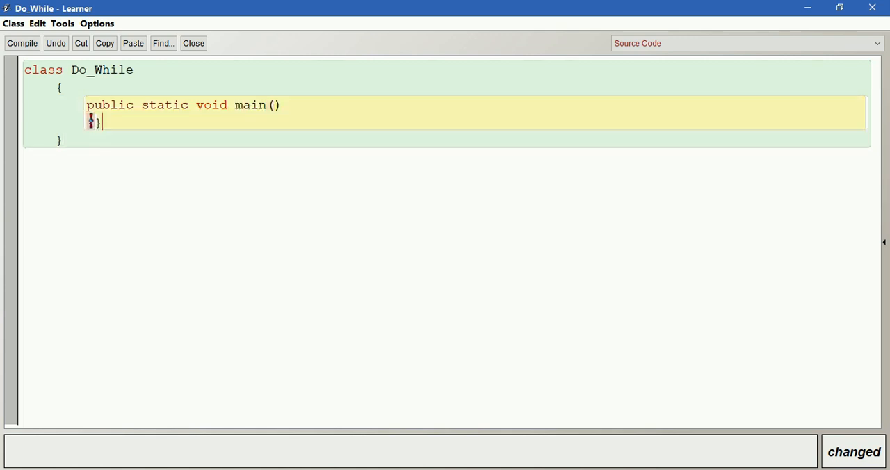
key(enter)
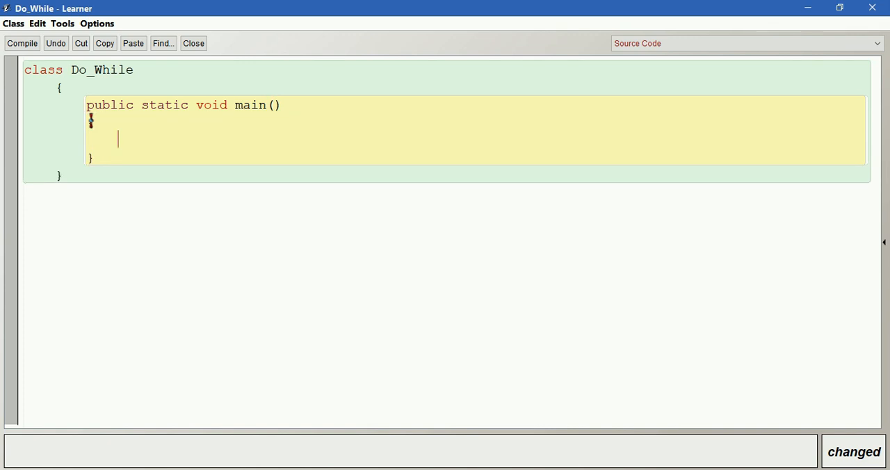
Declare int i = 1; inside main and begin the do keyword
text(int)
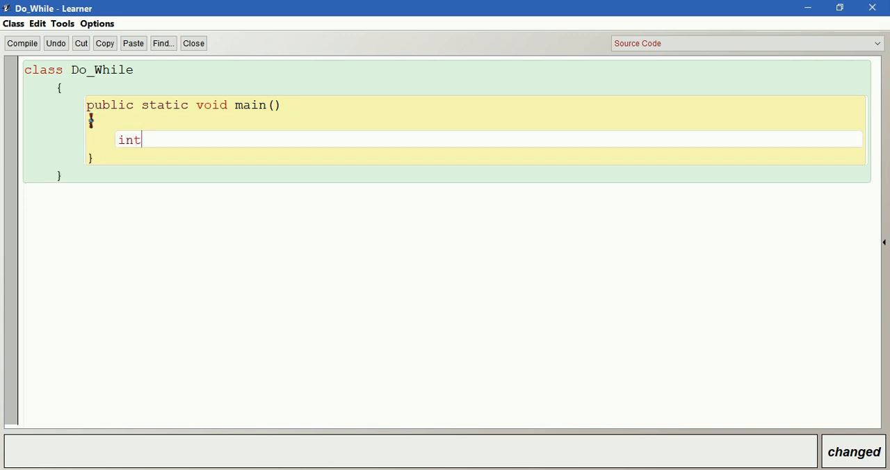
text(i =)
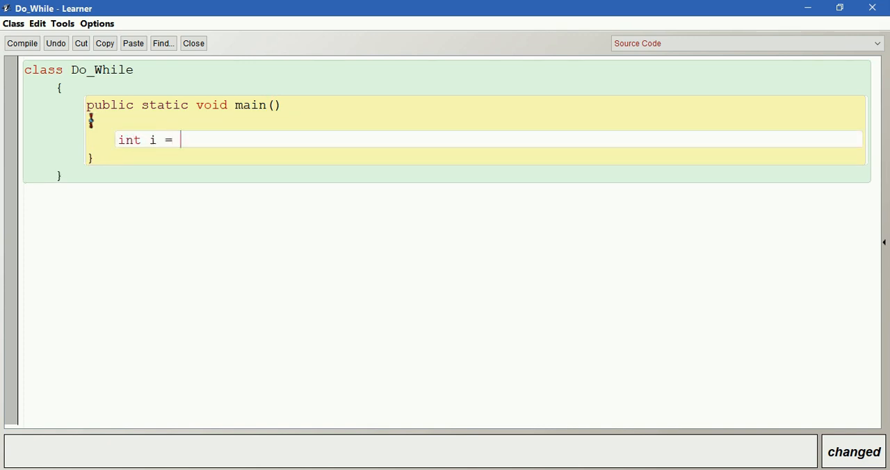
text(1;)
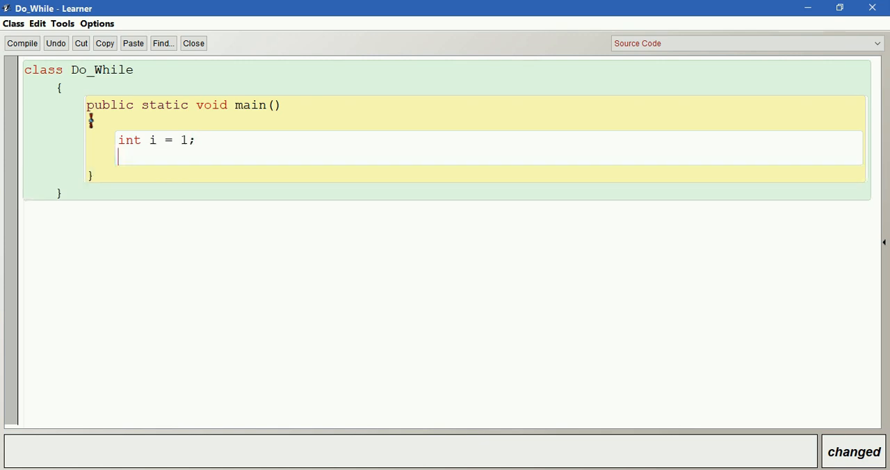
text(do)
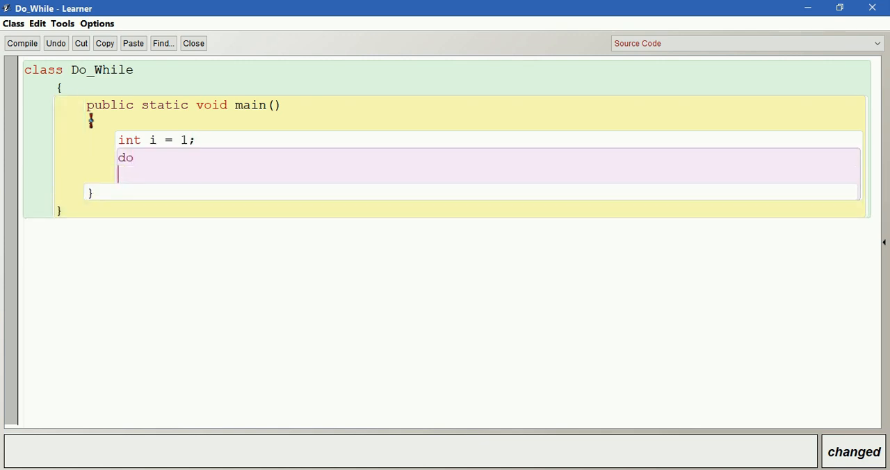
Fill the do block with System.out.println("We are learning do-while loop");
text({)
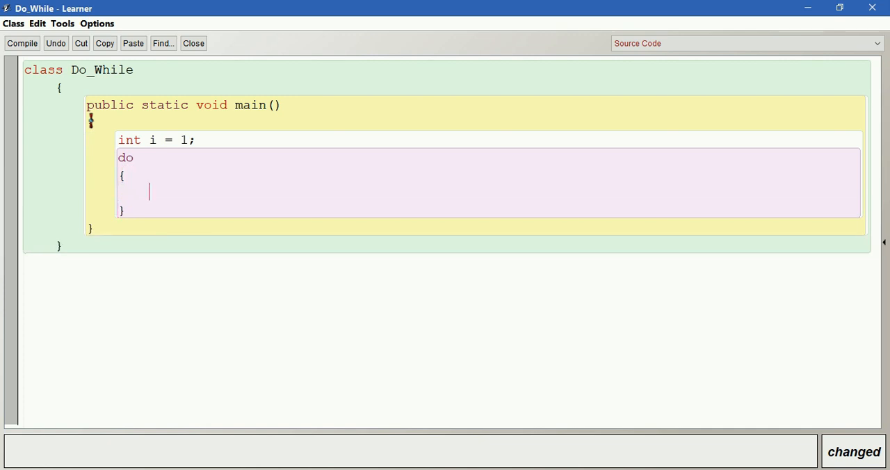
text(System)
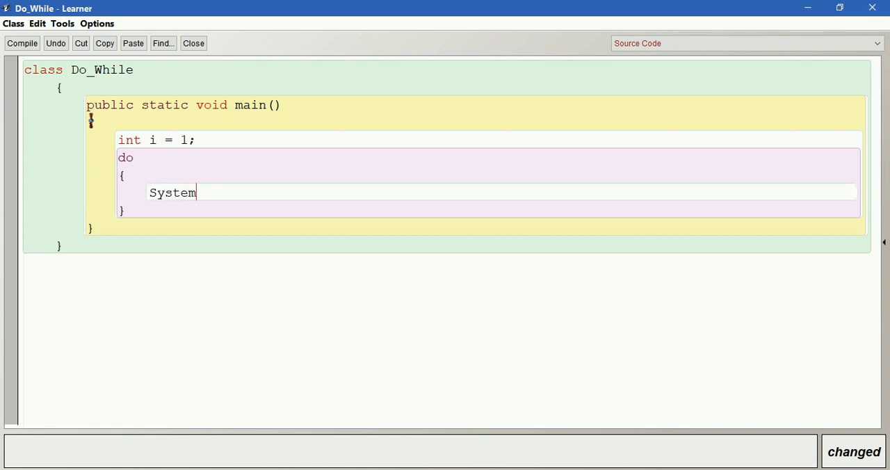
text(.out.p)
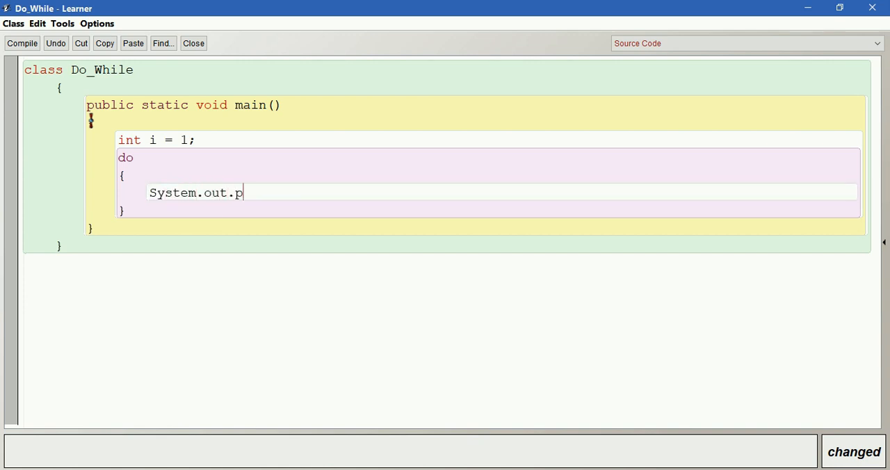
text(rintln())
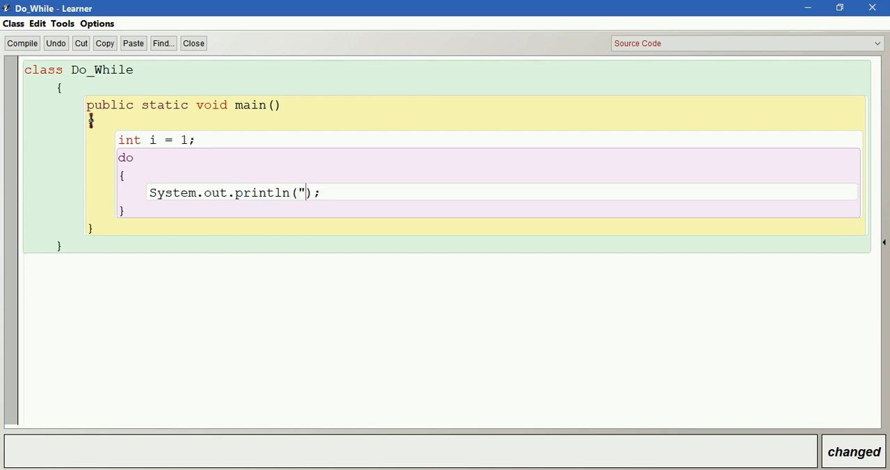
text(We")
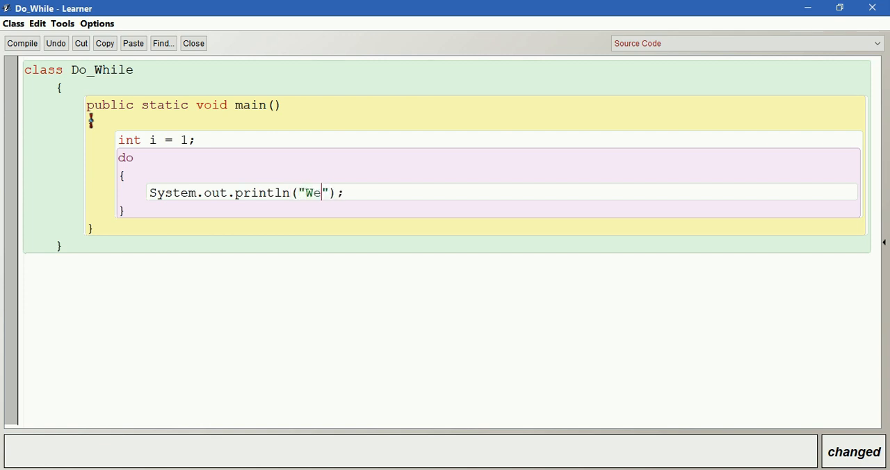
text(are lea)
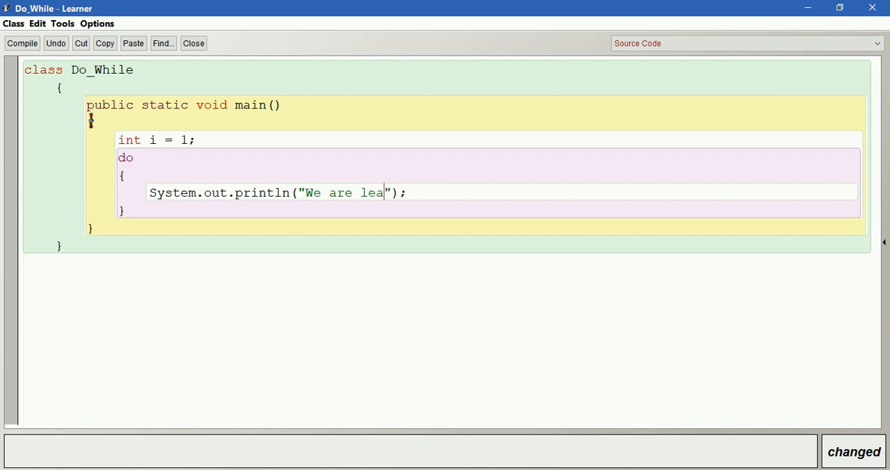
text(rning)
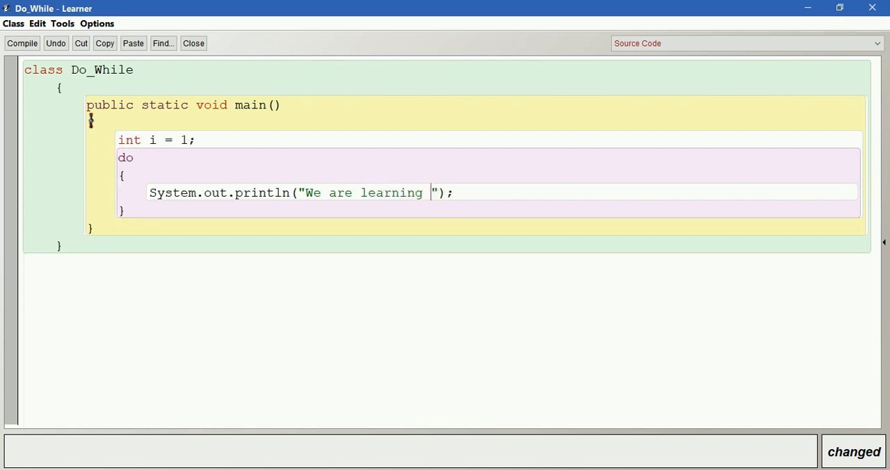
text(do-while)
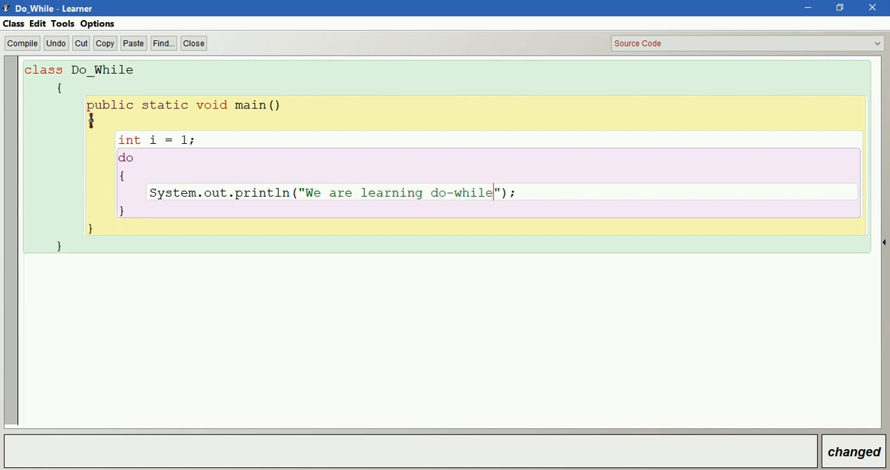
text(loop)
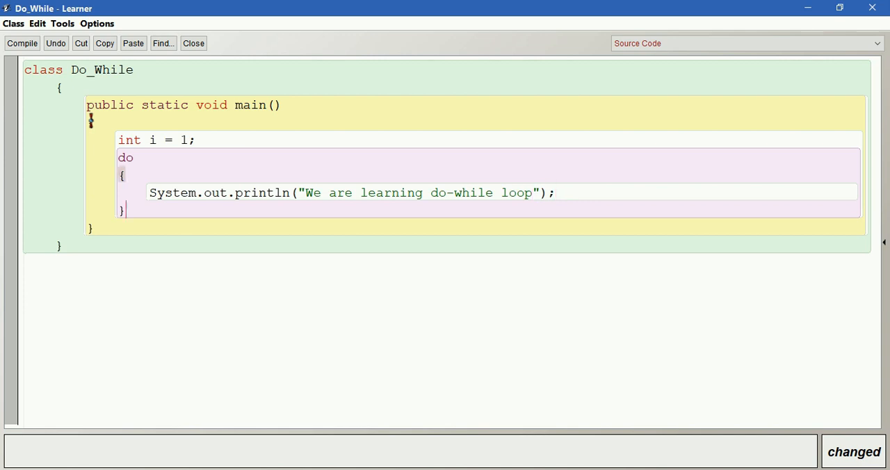
key(Enter)
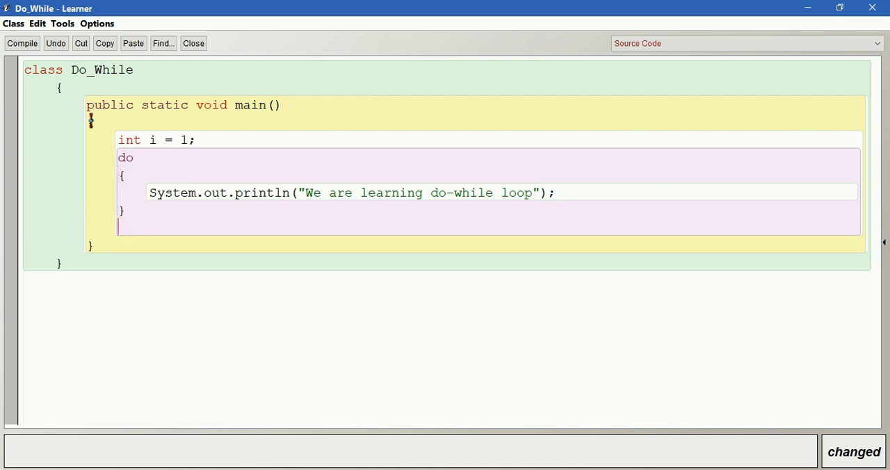
Add the while(i>=5) condition after the do block's closing brace
text(while()
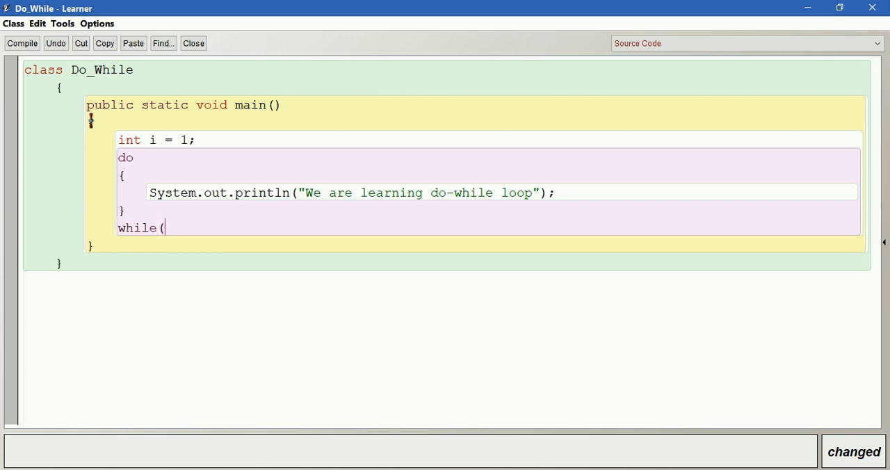
text(i>)
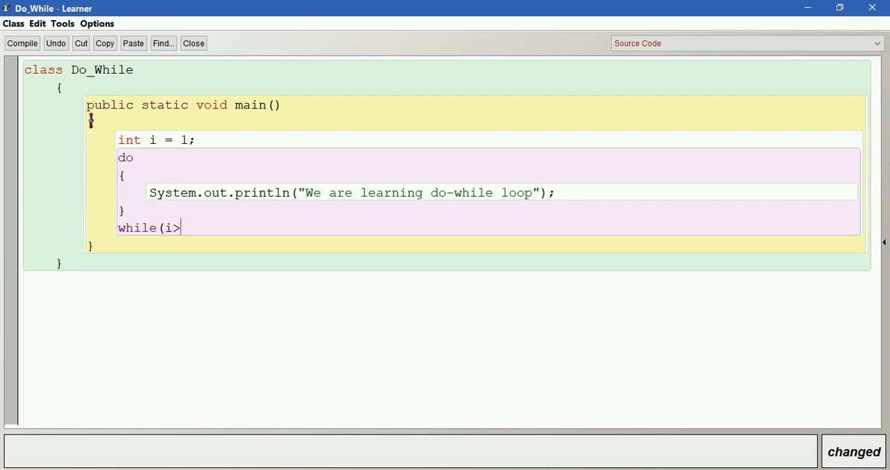
text(=5)
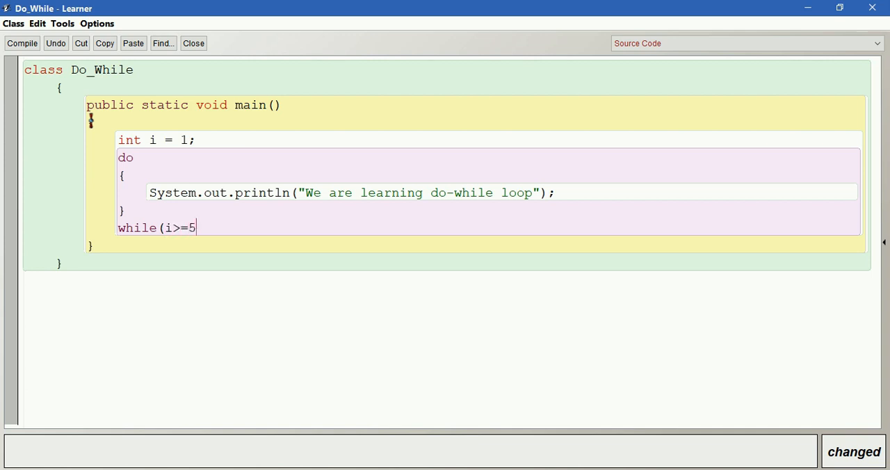
text())
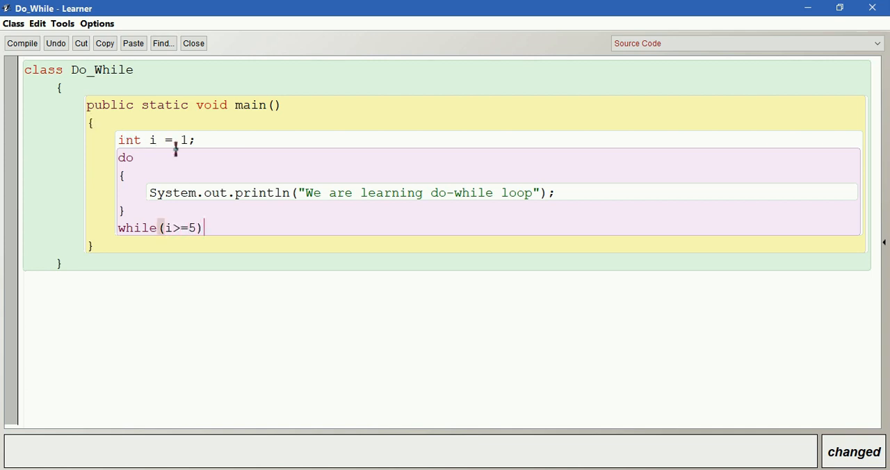
Terminate the while(i>=5) line with a semicolon to complete the do-while statement
double_click(153, 139)
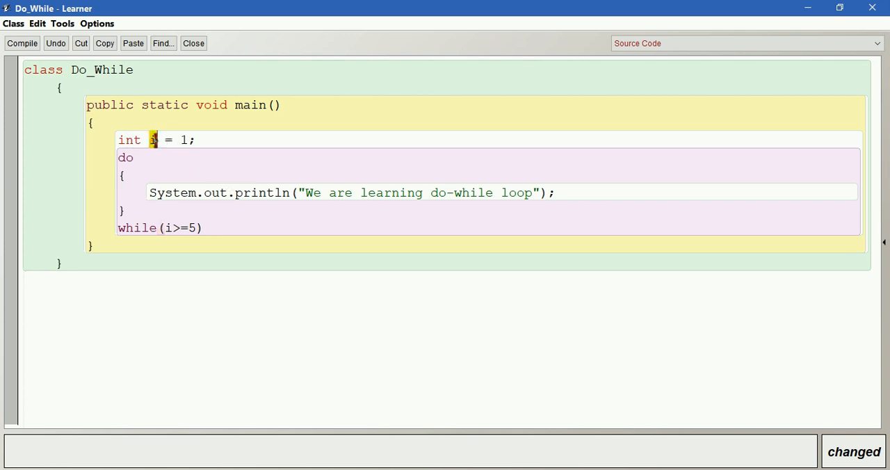
click(167, 228)
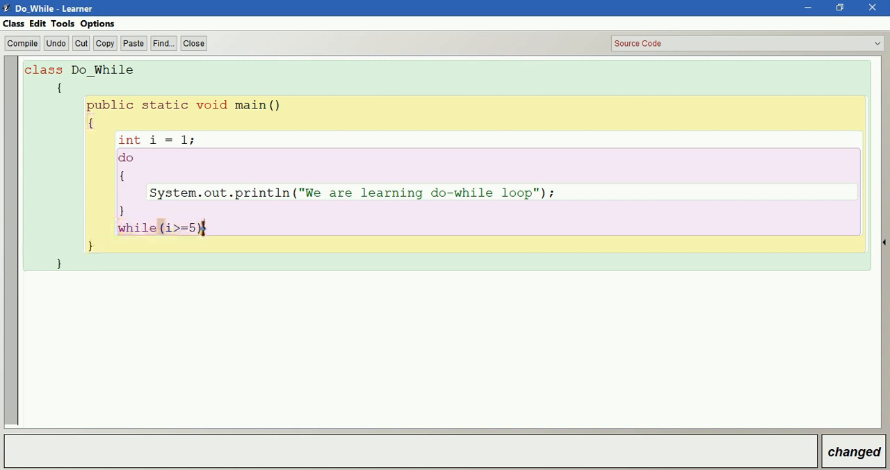
text(;)
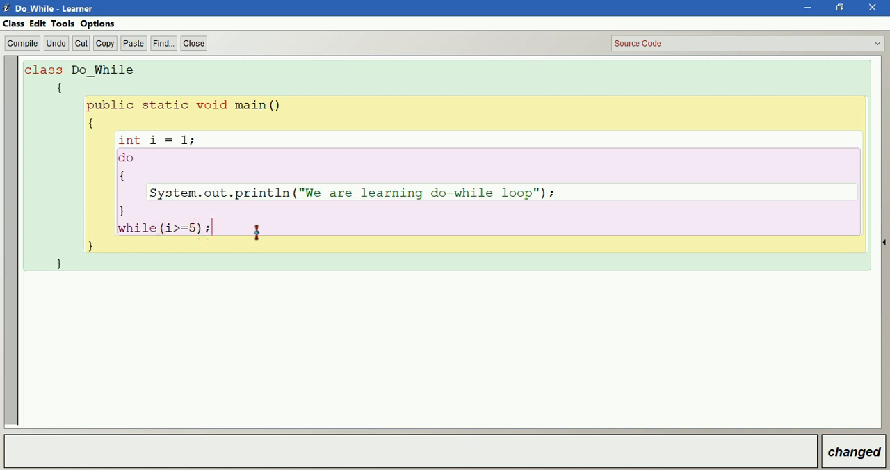
mouse_move(188, 194)
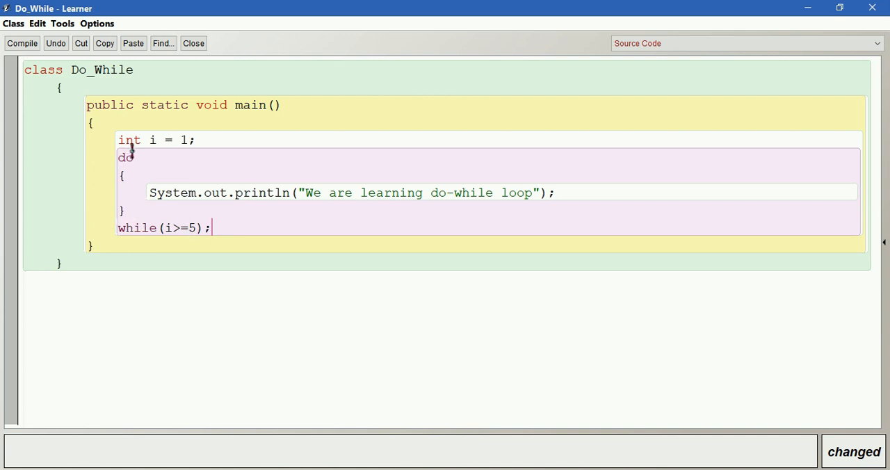
mouse_move(390, 192)
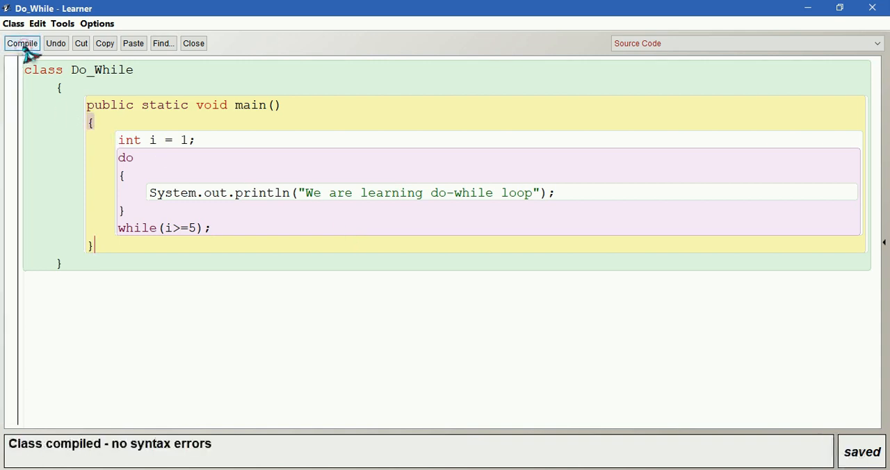
mouse_move(872, 8)
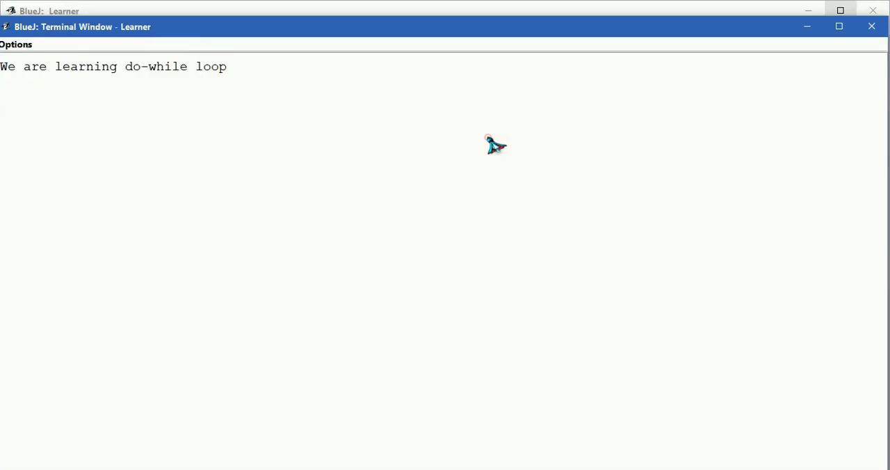
mouse_move(12, 84)
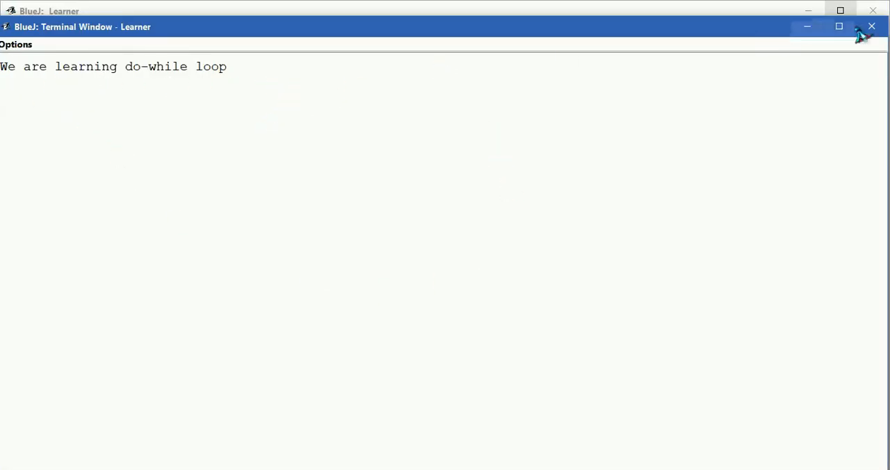
Close the Terminal Window after the single-message run
click(871, 25)
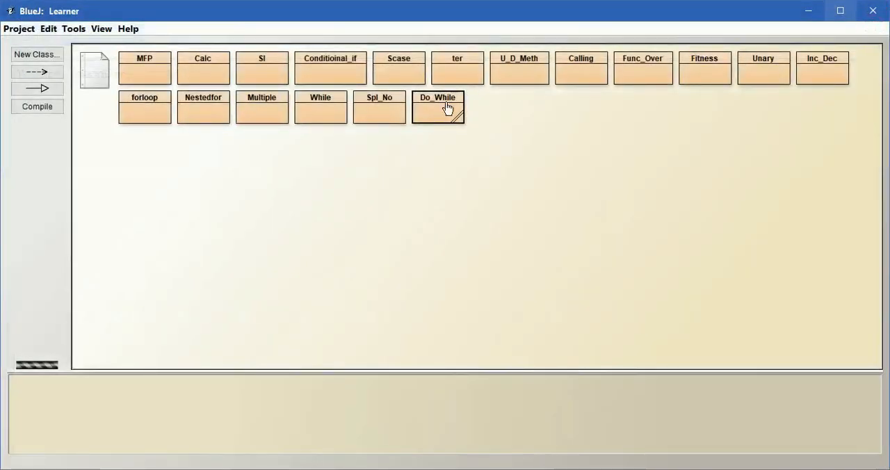
Change the condition to i<=5, add i++; after the print statement, and compile
double_click(437, 108)
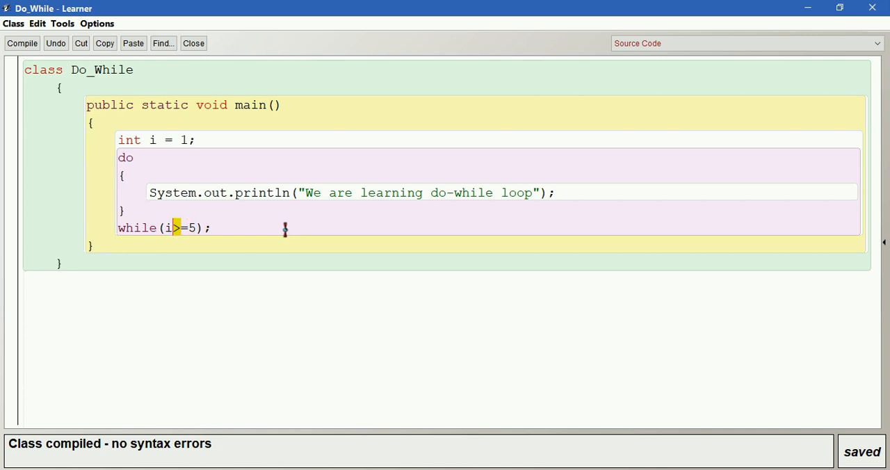
text(<)
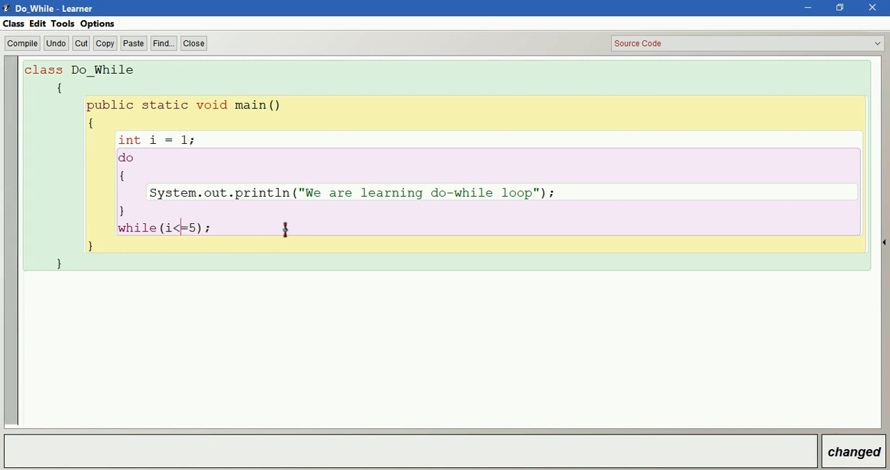
click(562, 192)
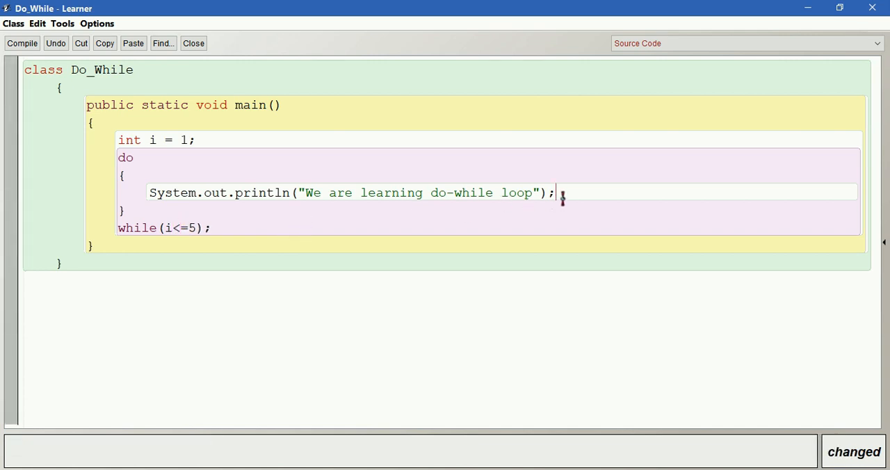
key(Enter)
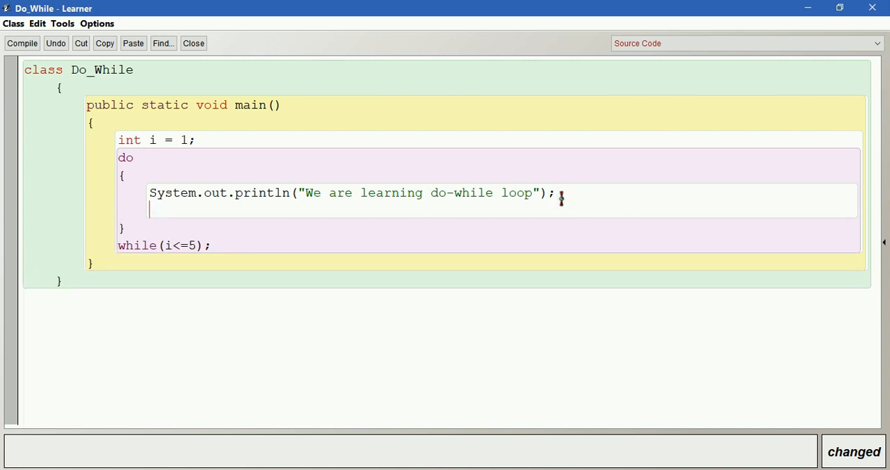
text(i)
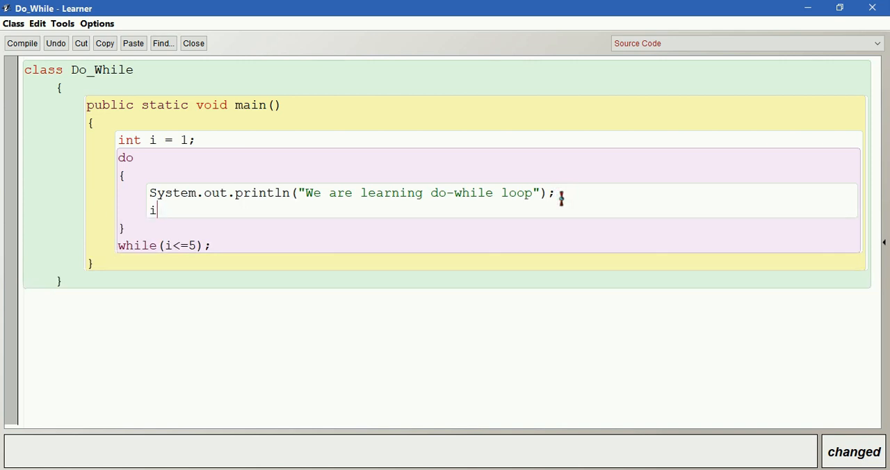
text(++;)
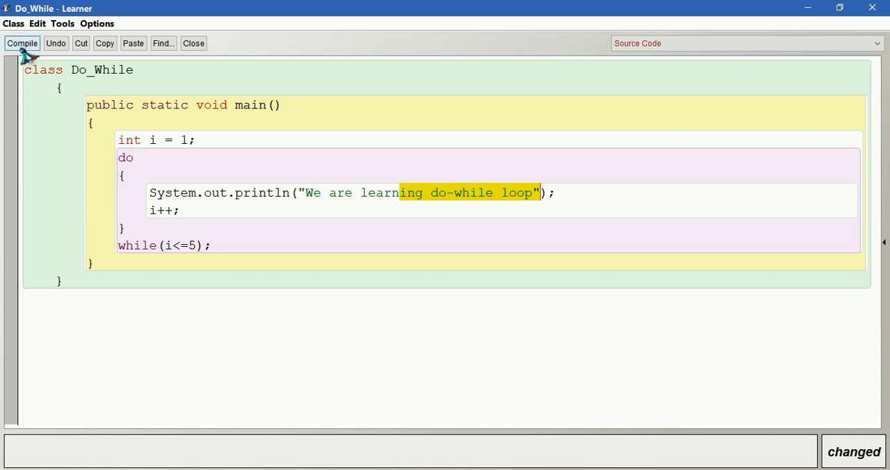
click(23, 43)
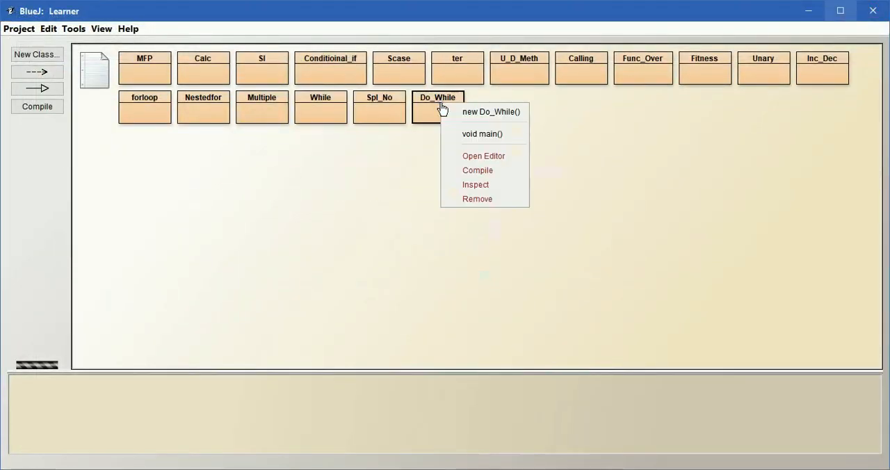
Run void main() so the message prints five times
click(482, 133)
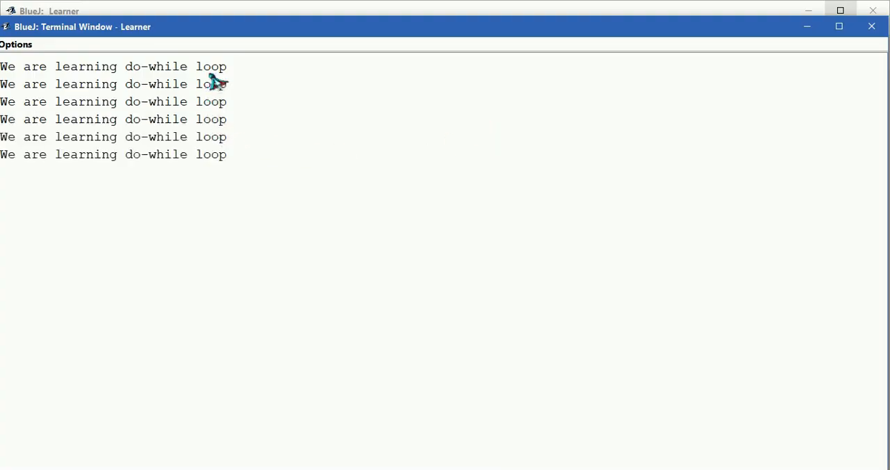
mouse_move(223, 90)
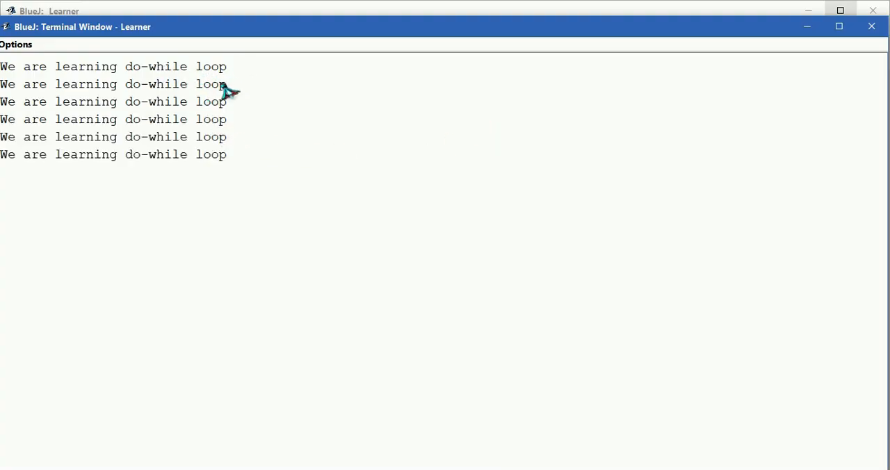
mouse_move(286, 198)
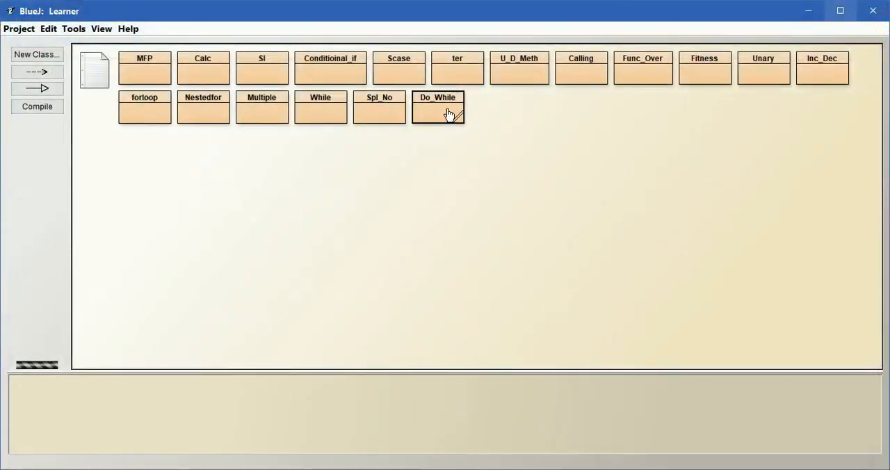
Give main the parameters int m, int n
double_click(436, 109)
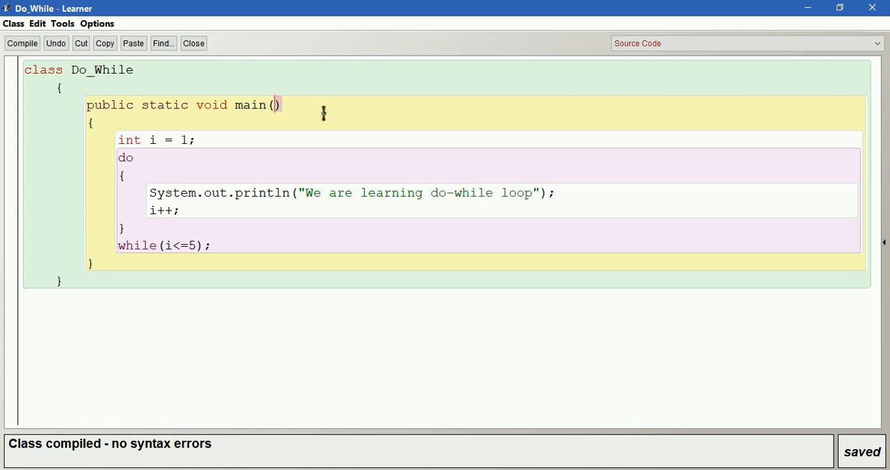
text(int m)
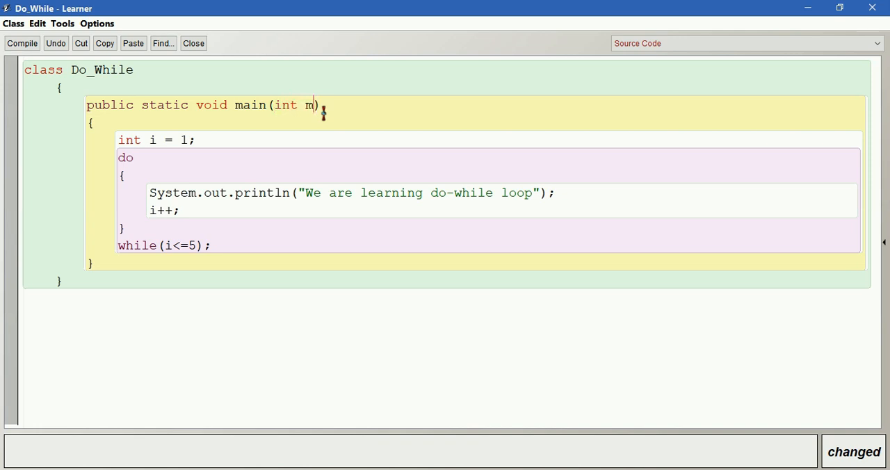
text(,)
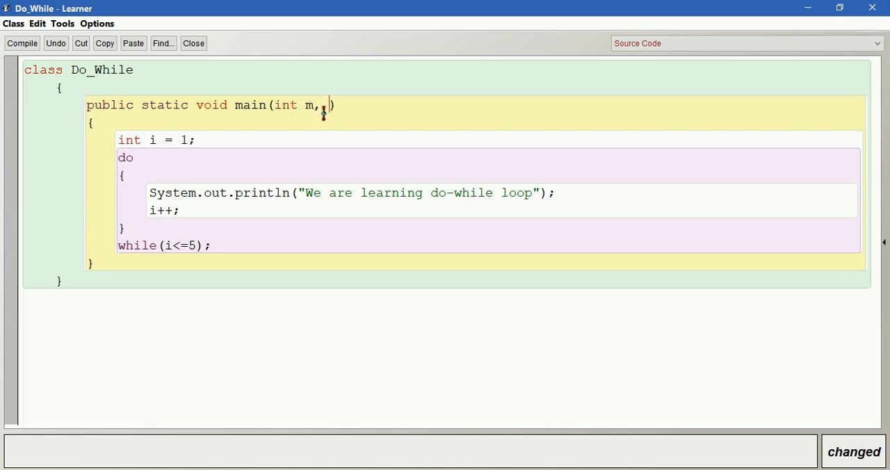
text(int)
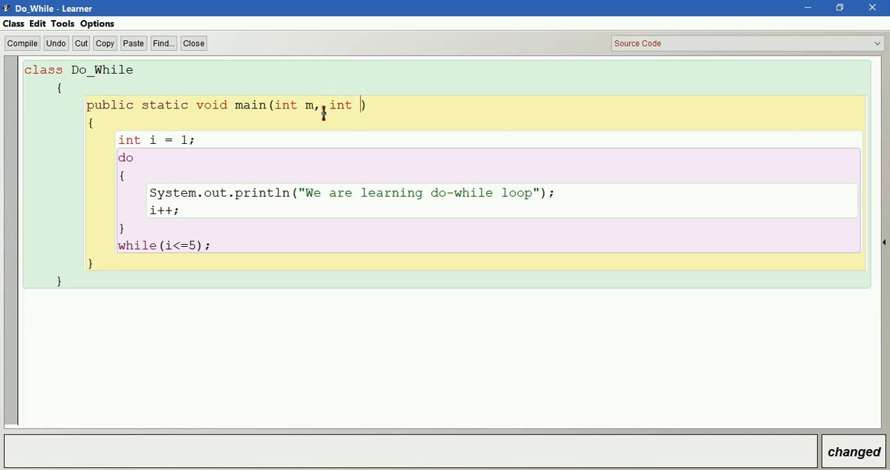
text(n)
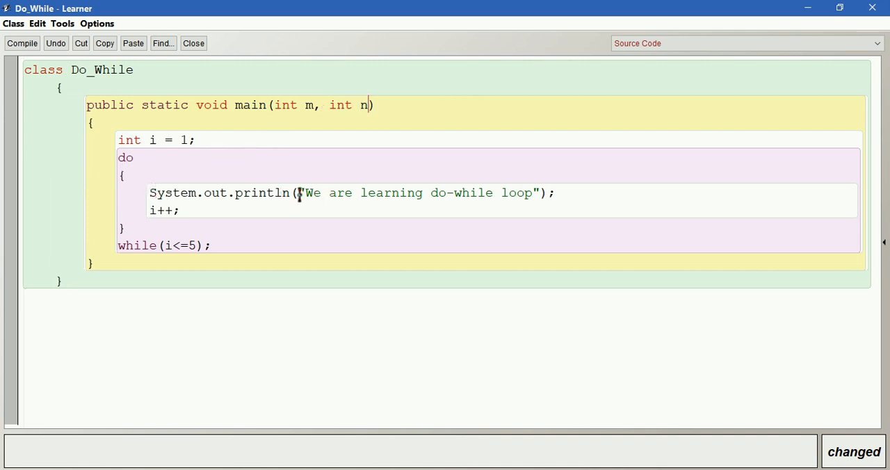
Replace the printed string with i*m, compile cleanly, and close the editor
drag(300, 192, 539, 192)
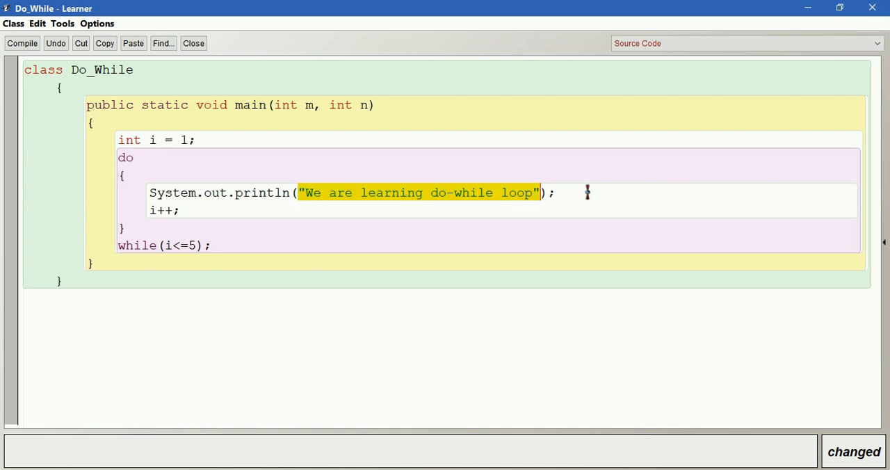
text(intln(i);)
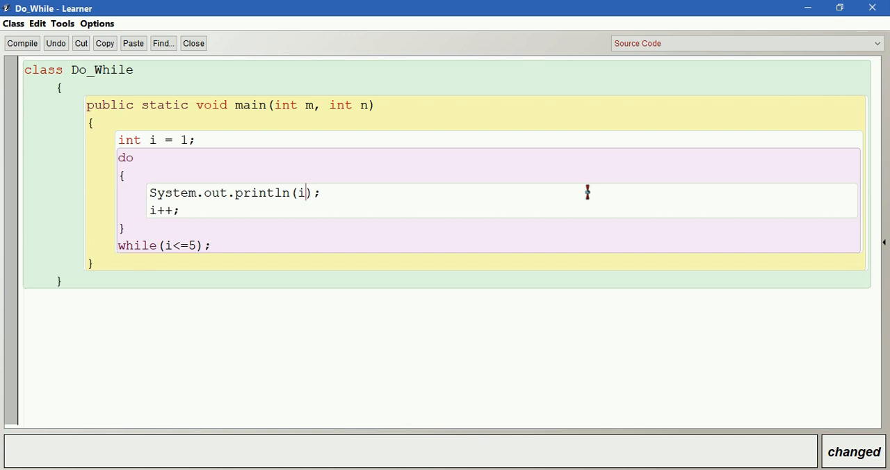
text(*m)
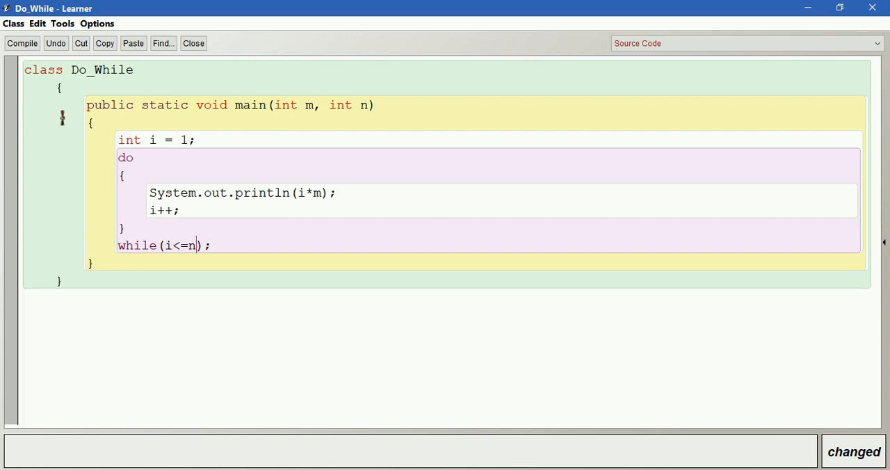
click(21, 42)
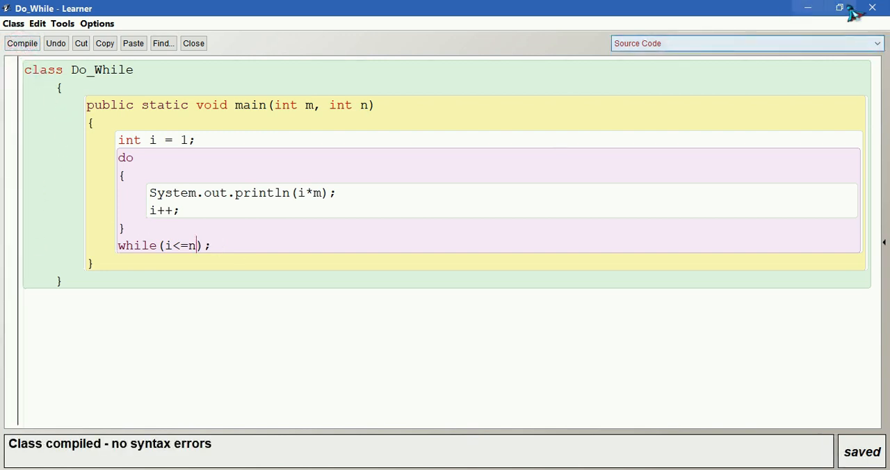
click(193, 42)
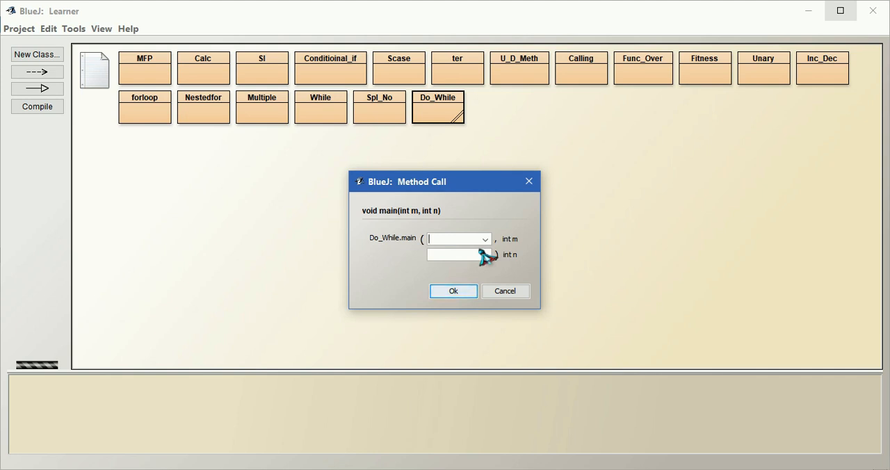
Run main with m = 5 and n = 12, printing multiples 5 through 60
text(5)
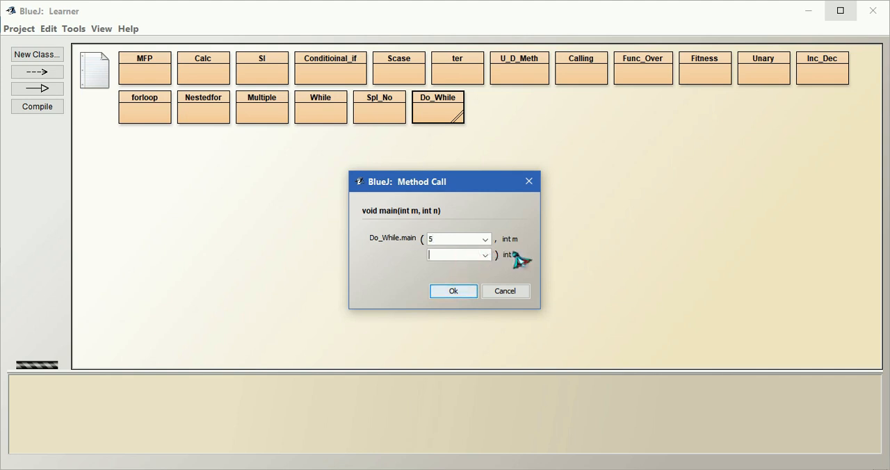
text(12)
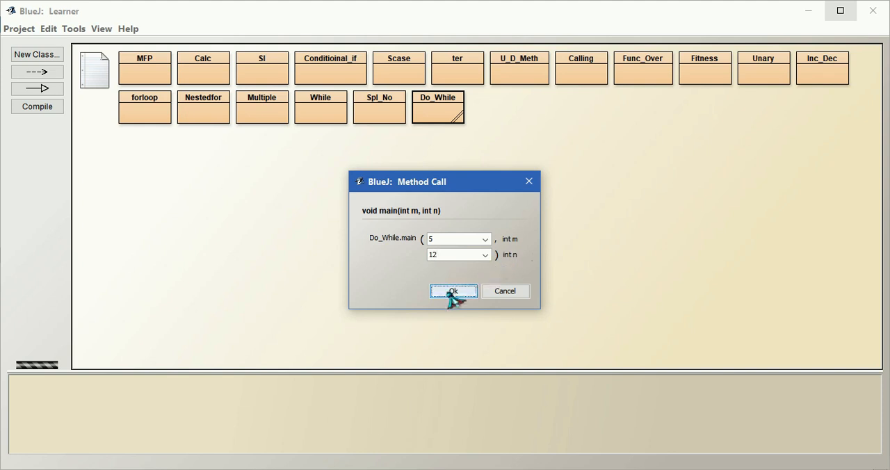
click(453, 292)
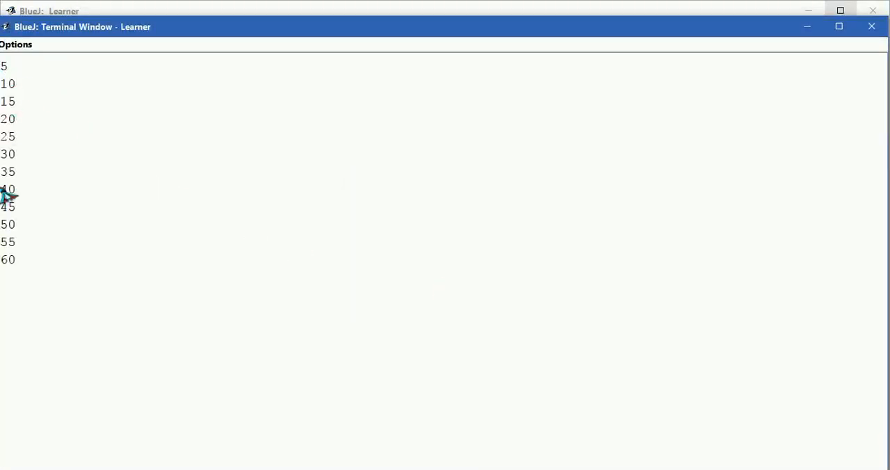
mouse_move(12, 261)
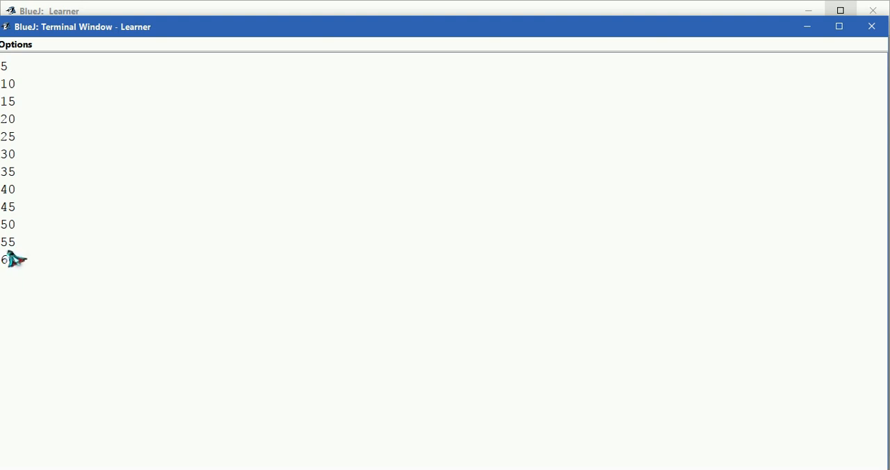
Clear the printed output and close the Terminal Window
click(15, 44)
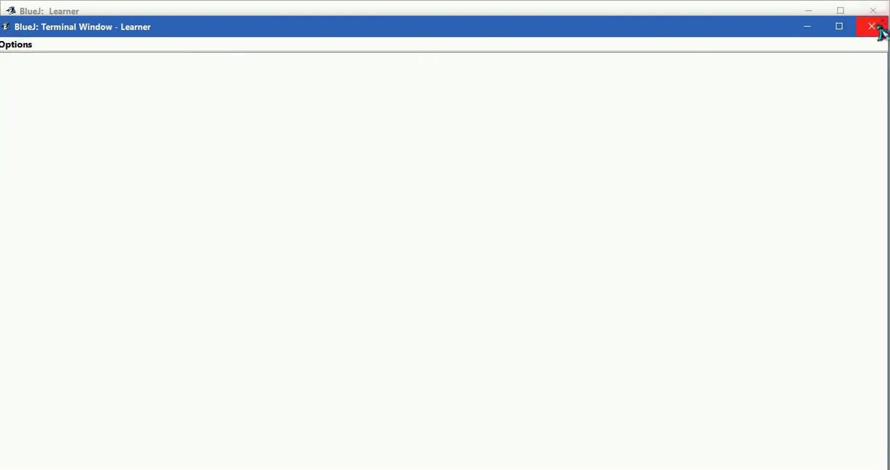
click(871, 25)
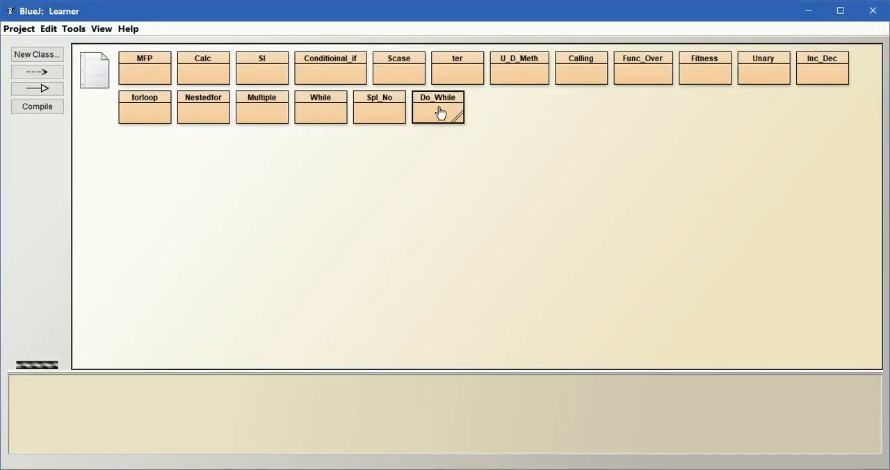